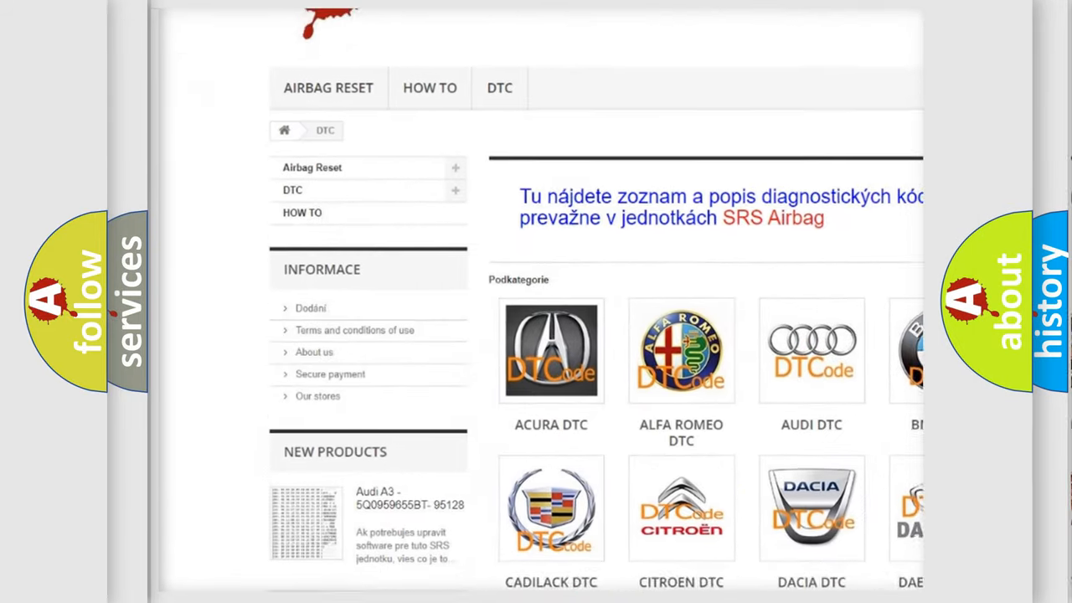
Scroll past the manufacturer logos down to the list of B-series DTC codes.
{"action": "scroll", "scroll_direction": "down", "scroll_amount": 3}
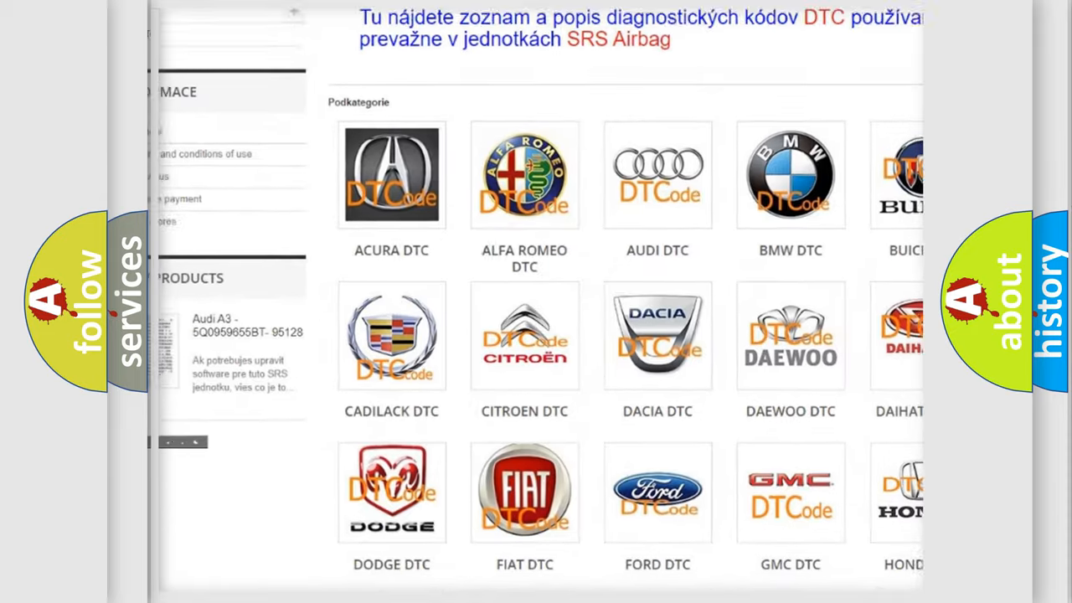
{"action": "scroll", "scroll_direction": "down", "scroll_amount": 3}
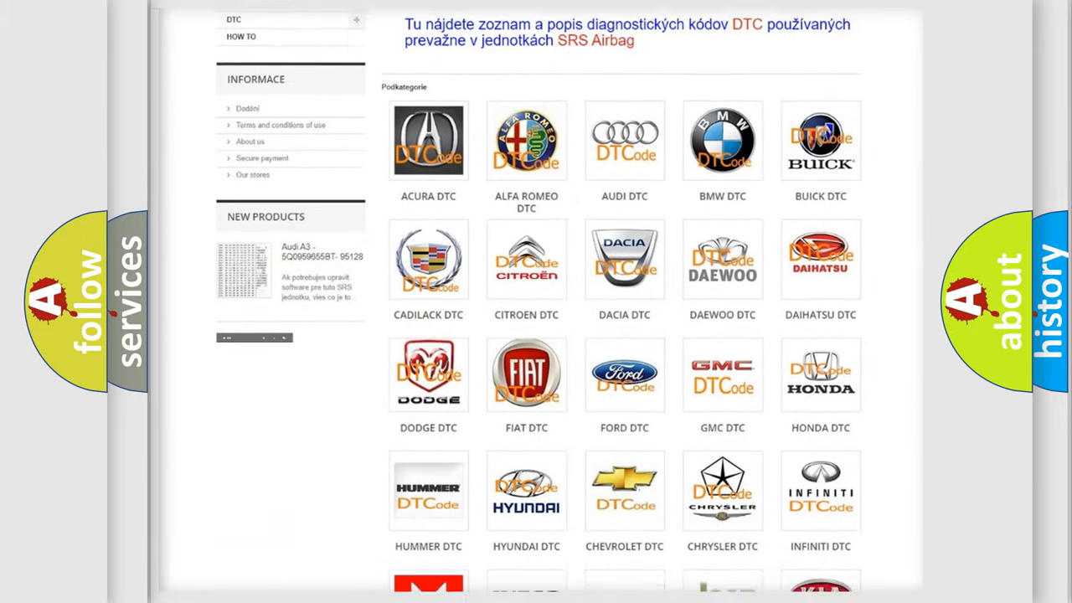
{"action": "scroll", "scroll_direction": "down", "scroll_amount": 3}
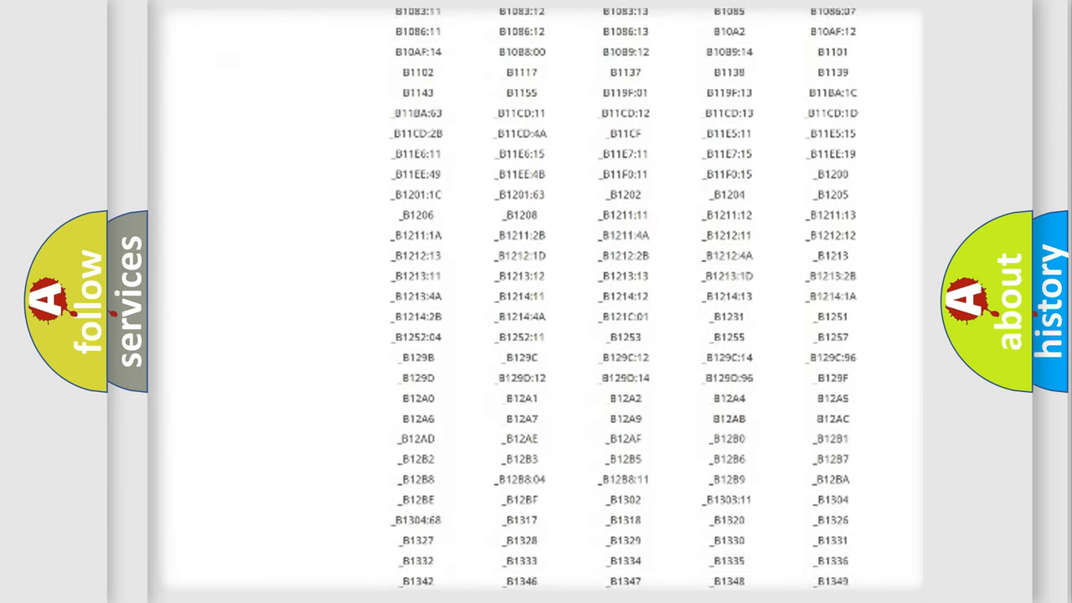
{"action": "scroll", "scroll_direction": "down", "scroll_amount": 3}
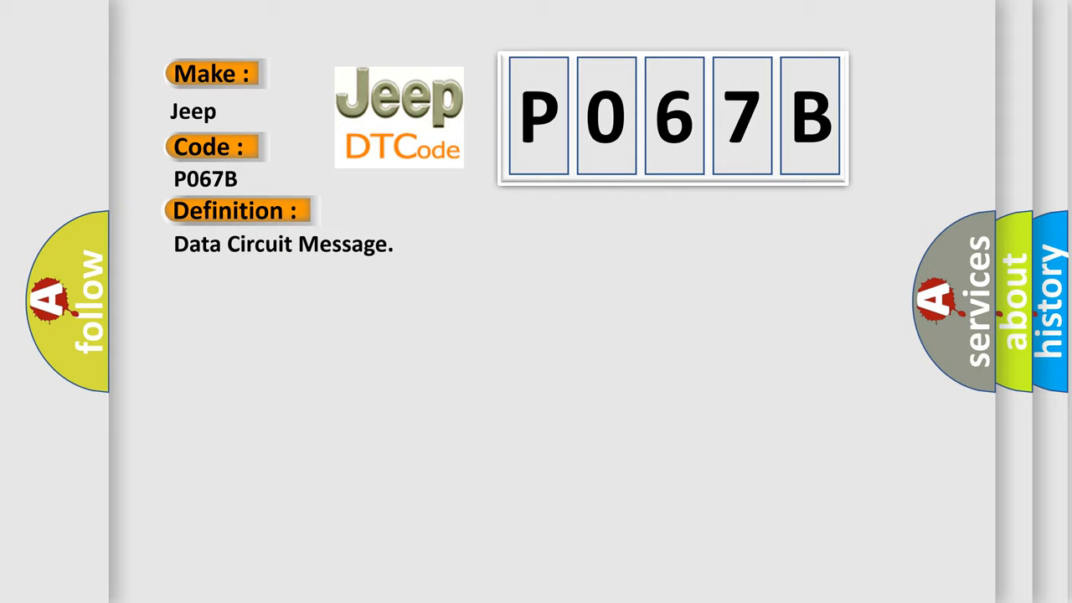
Reveal the P067B description: PCM detected invalid or missing Fuel System data on SCP bus.
{"action": "left_click", "coordinate": [436, 210]}
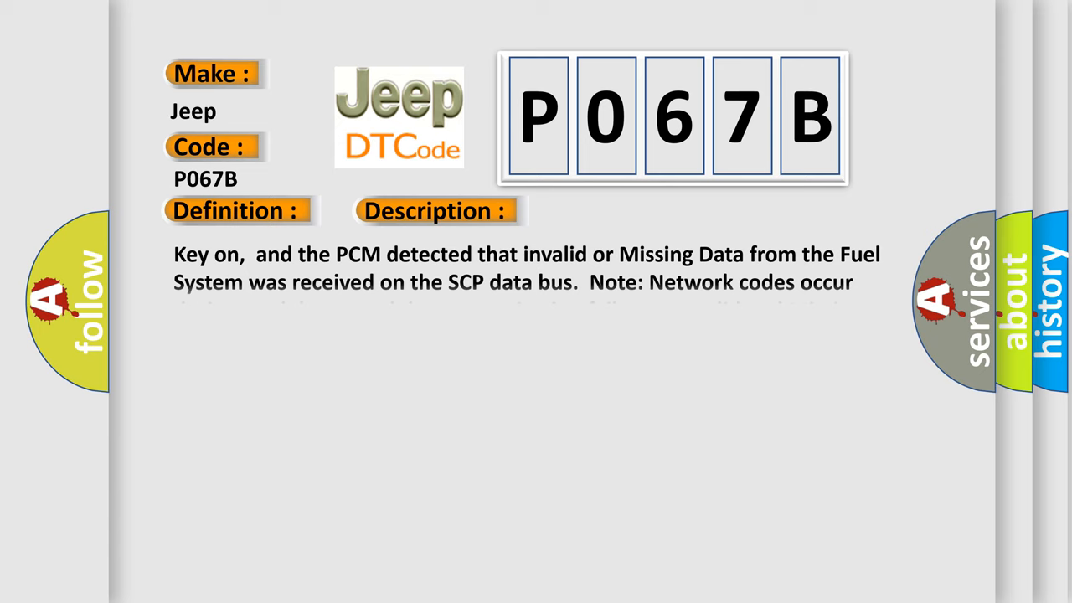